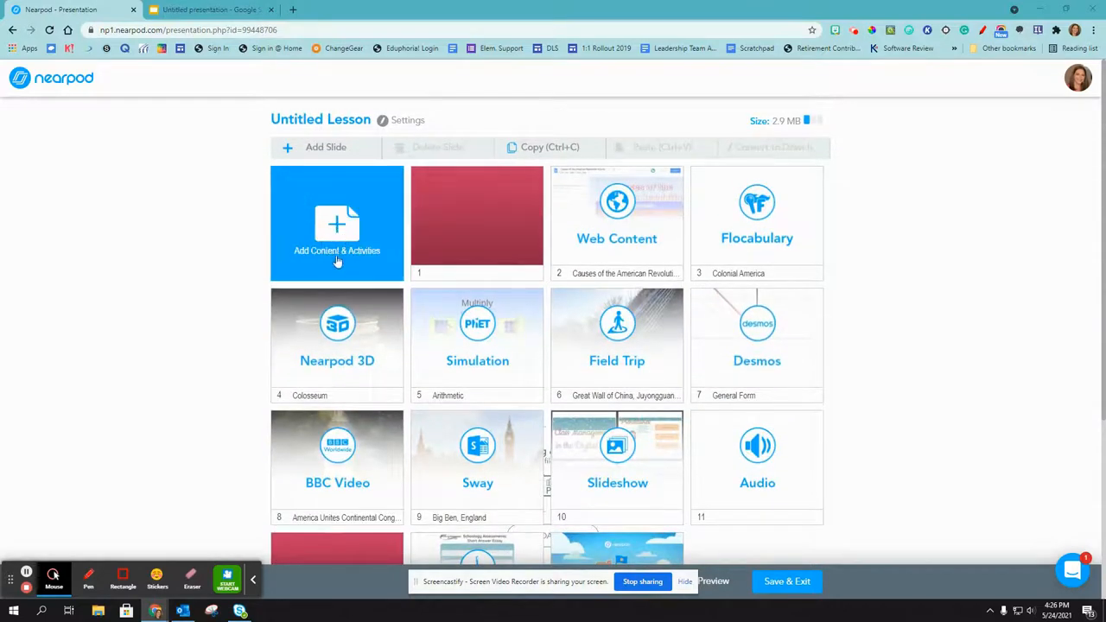
Step: Start a new Open-Ended Question slide from the Activities choices
click(338, 223)
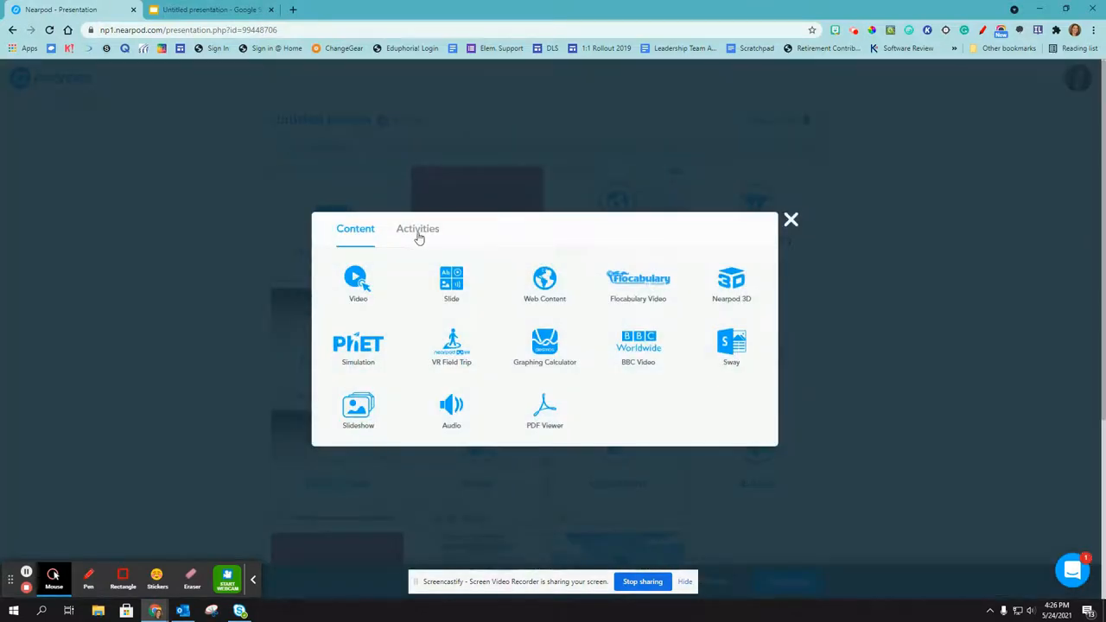
click(418, 228)
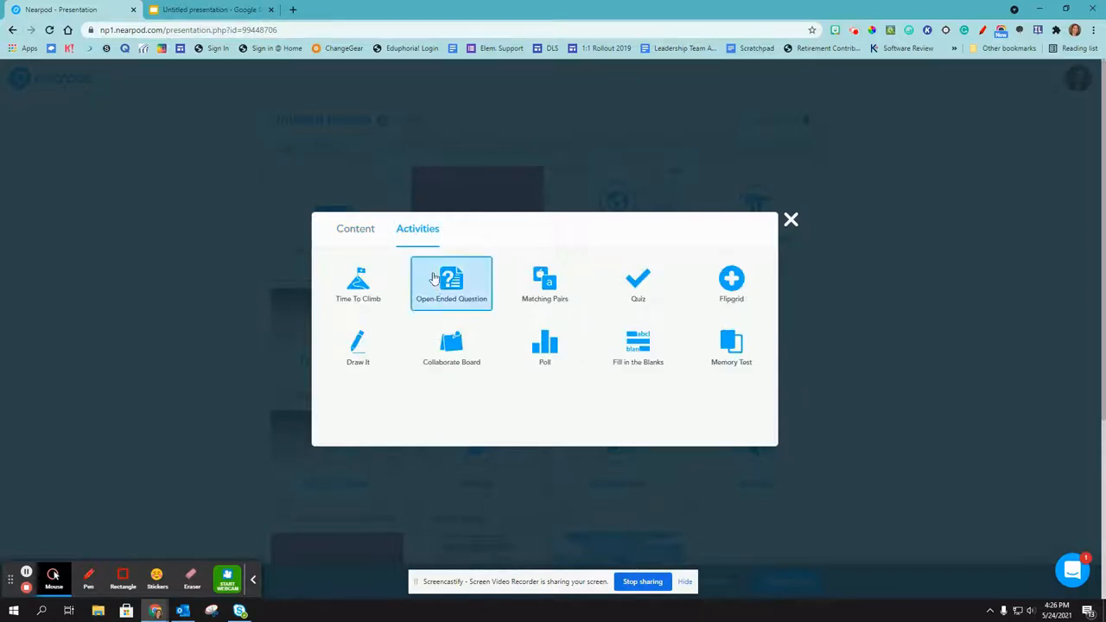
click(451, 283)
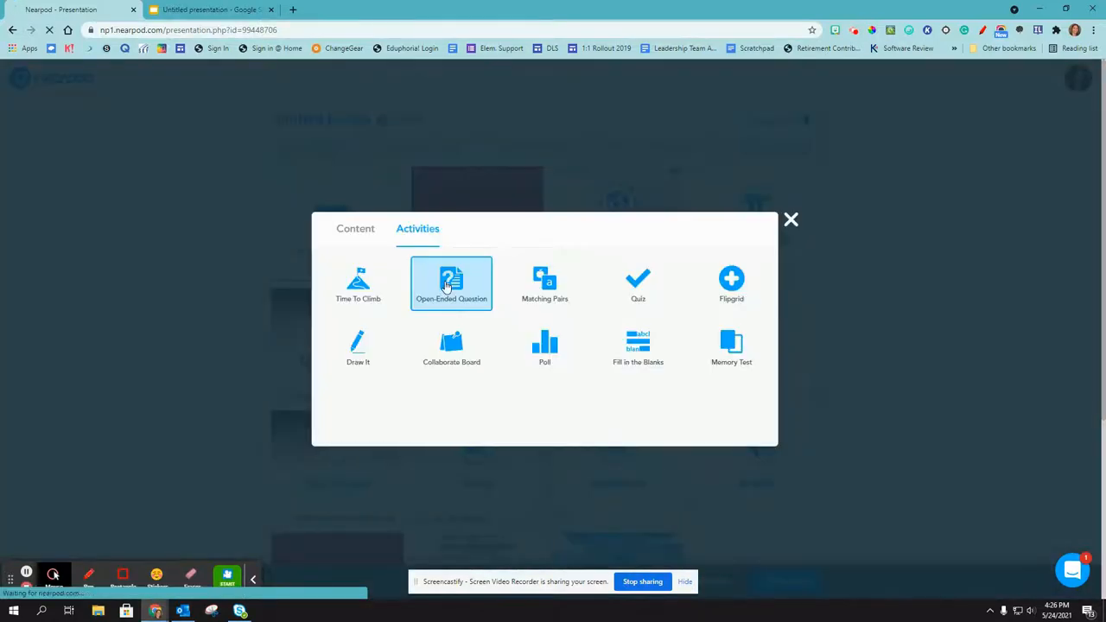
click(451, 283)
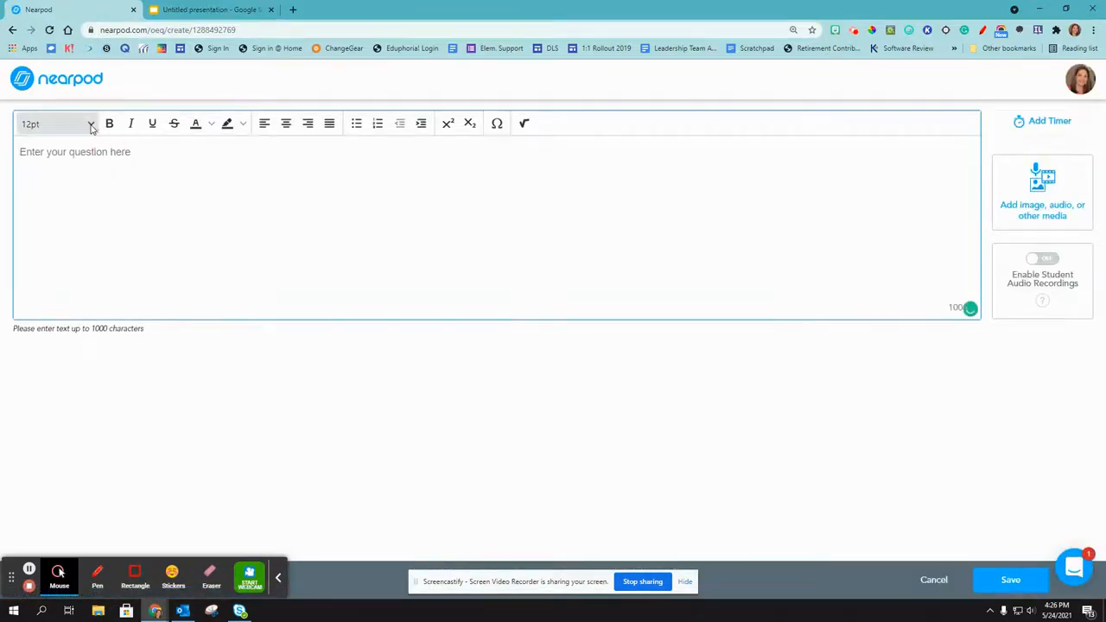
Step: Enter the question about one cause and one effect of the American Revolution, checking text colours
click(56, 123)
text(What was 1 cause of the American Revolution and 1 outcome or an effect of the war?)
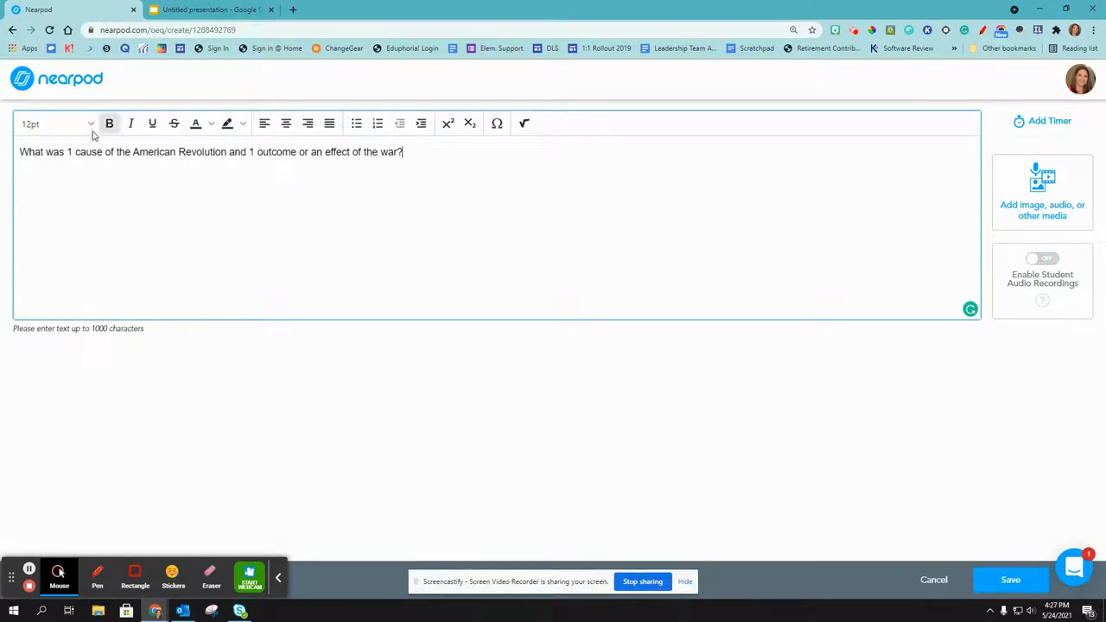
click(130, 124)
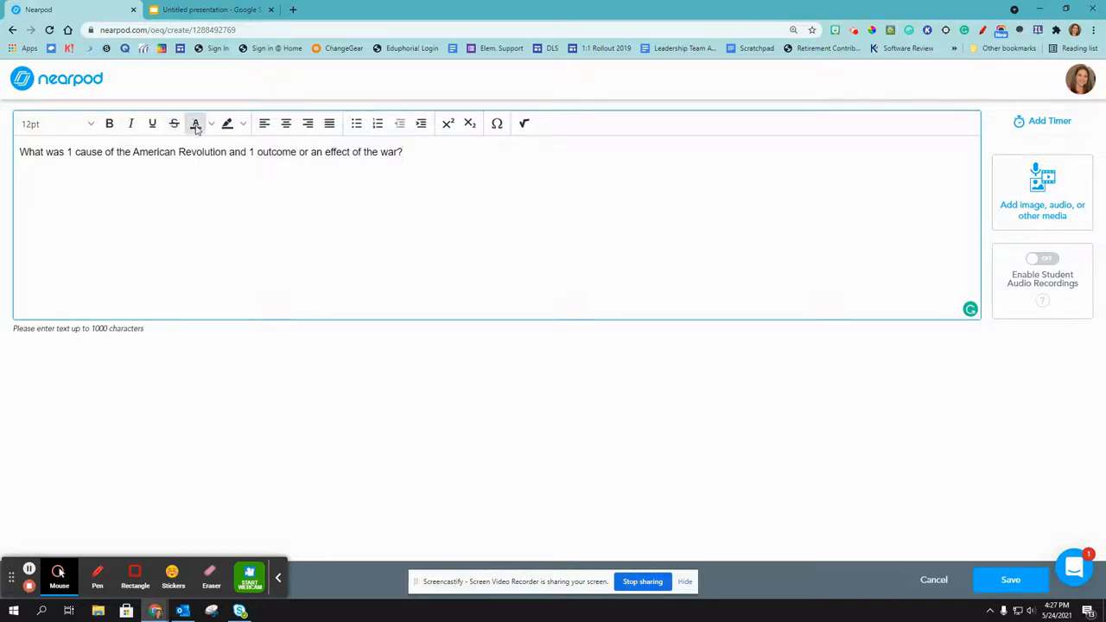
click(211, 123)
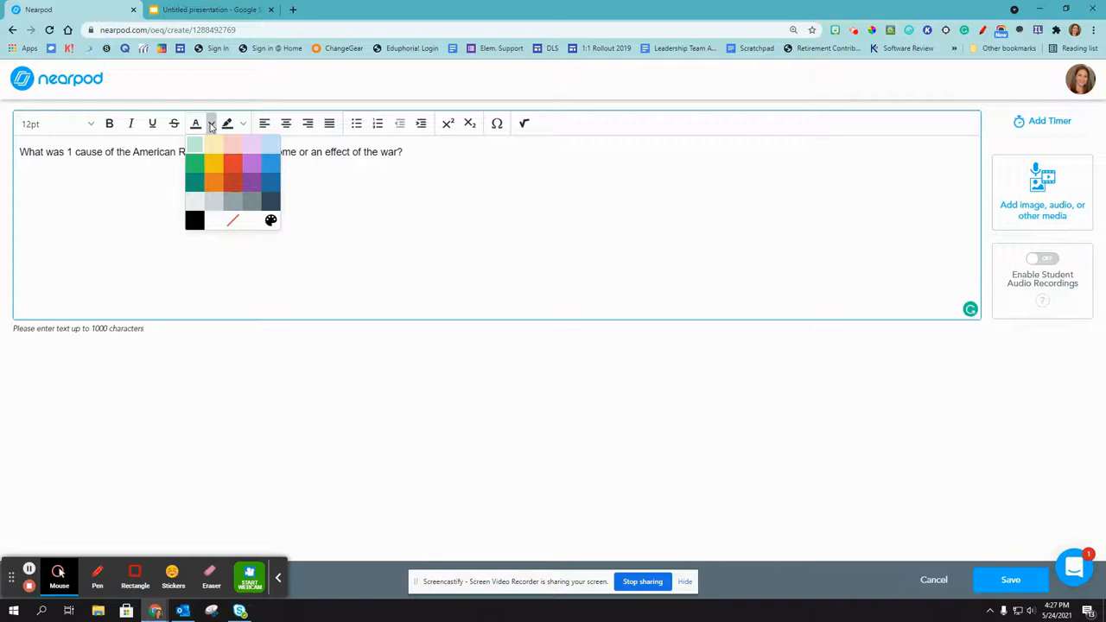
click(443, 174)
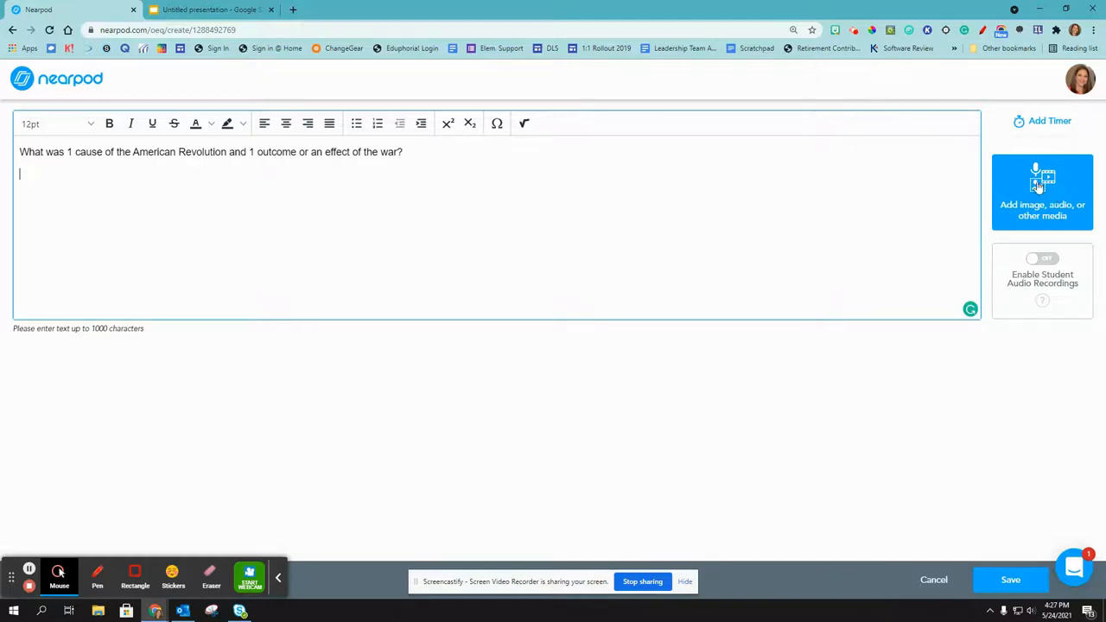
click(1043, 192)
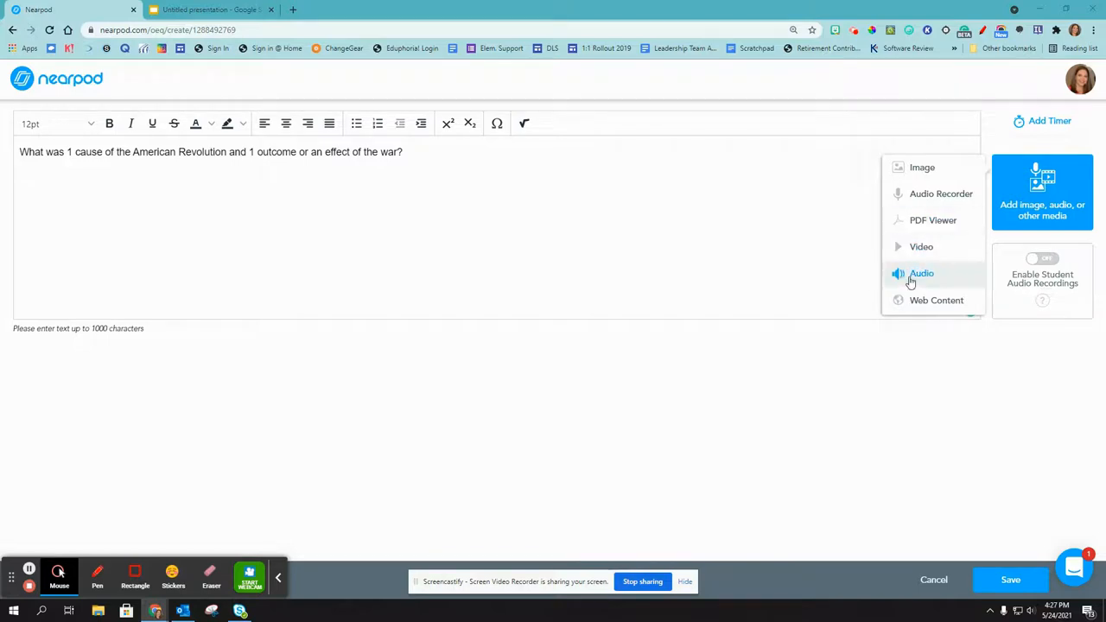
click(937, 300)
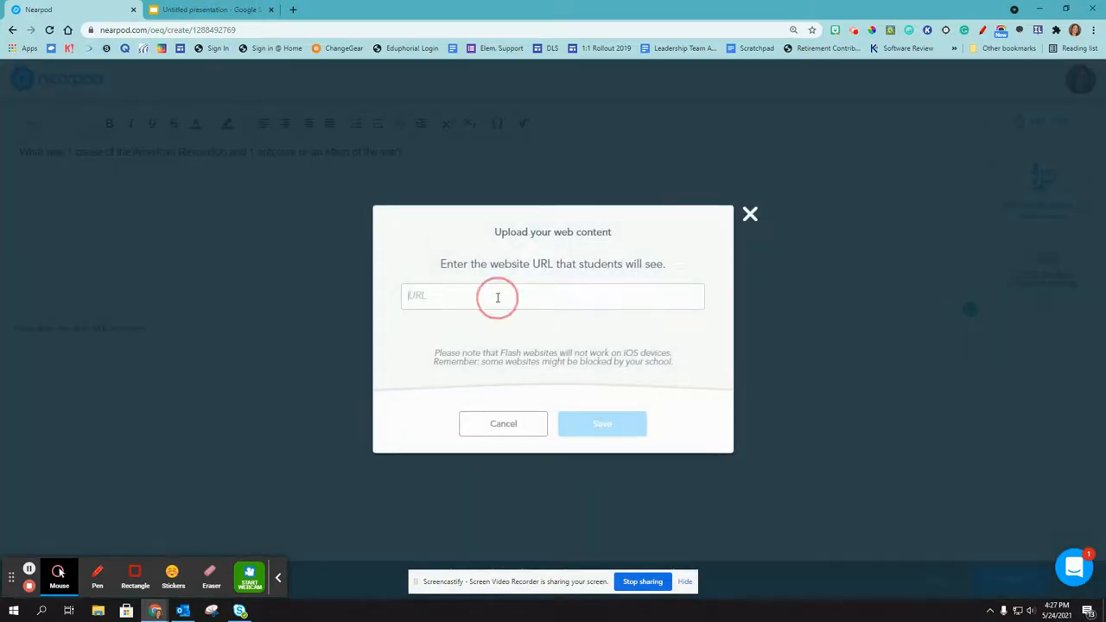
text(https://www.history.com/news/american-revolution-causes)
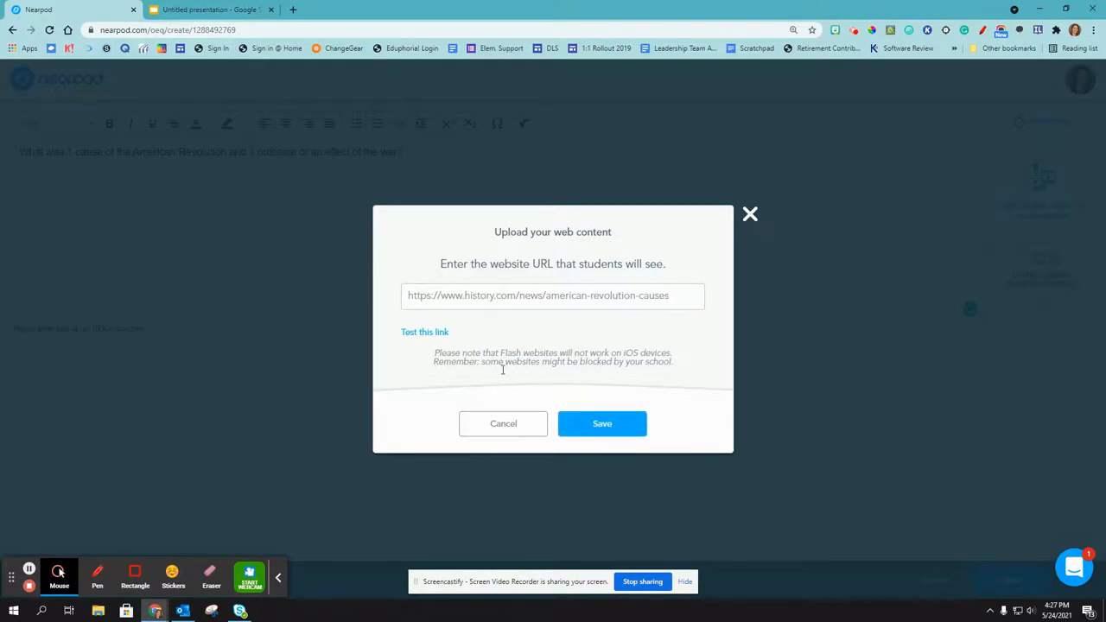
click(503, 424)
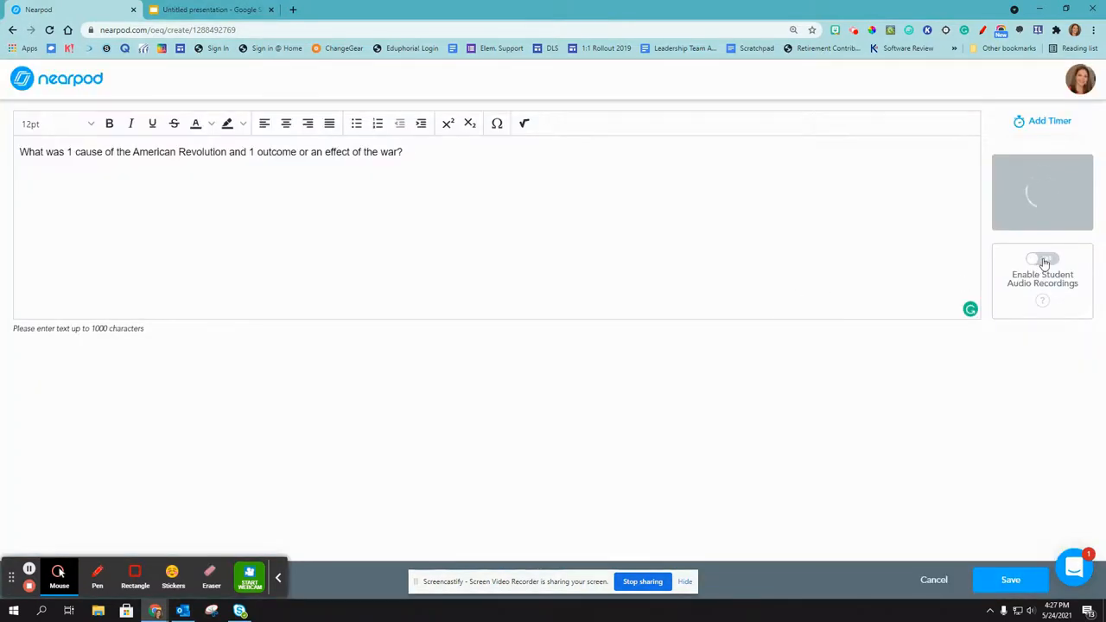
Step: Enable student audio recordings and save the open-ended question slide
click(1041, 260)
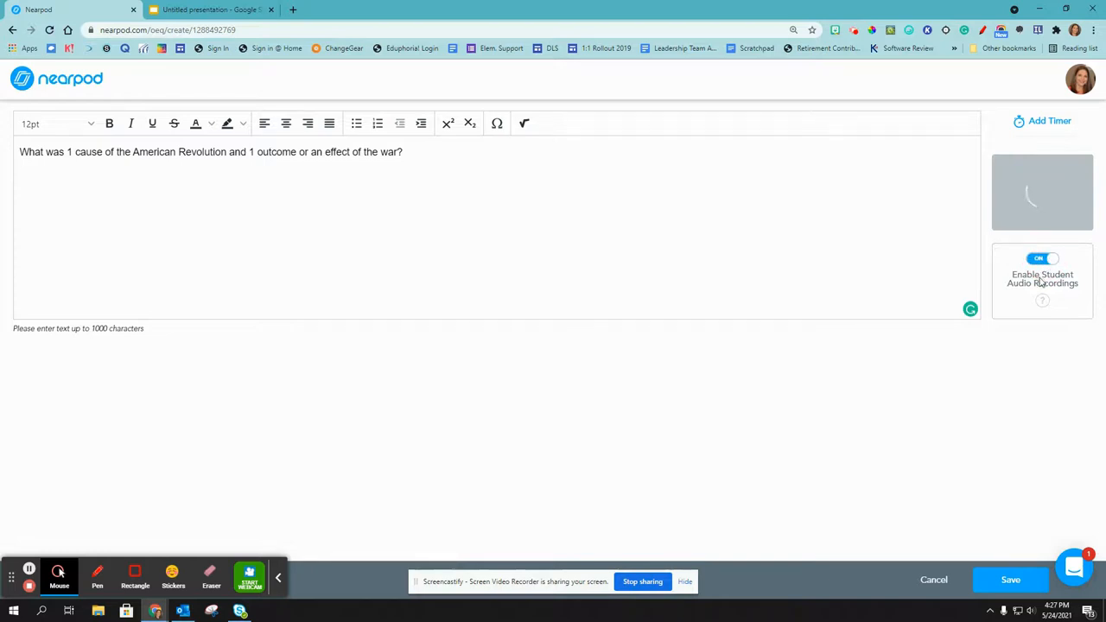
mouse_move(337, 249)
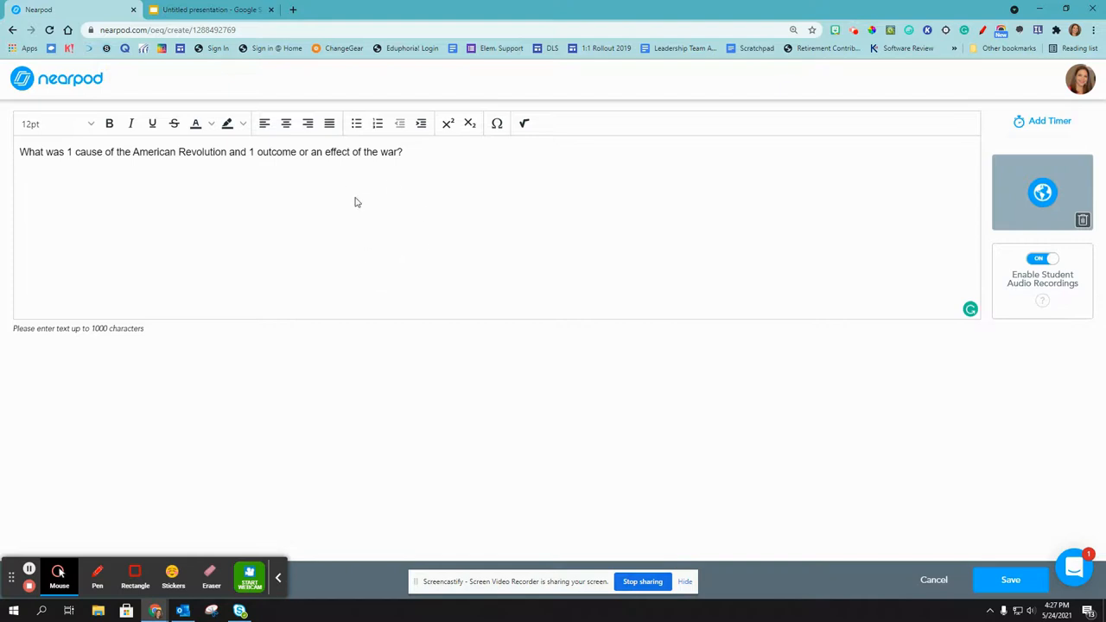
mouse_move(567, 362)
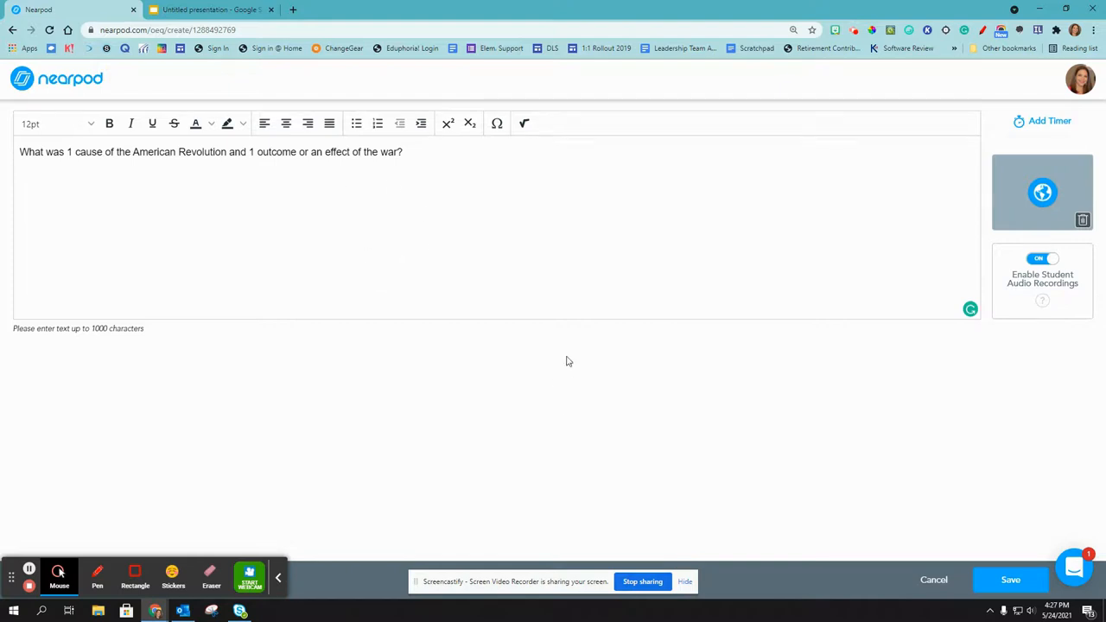
mouse_move(1005, 558)
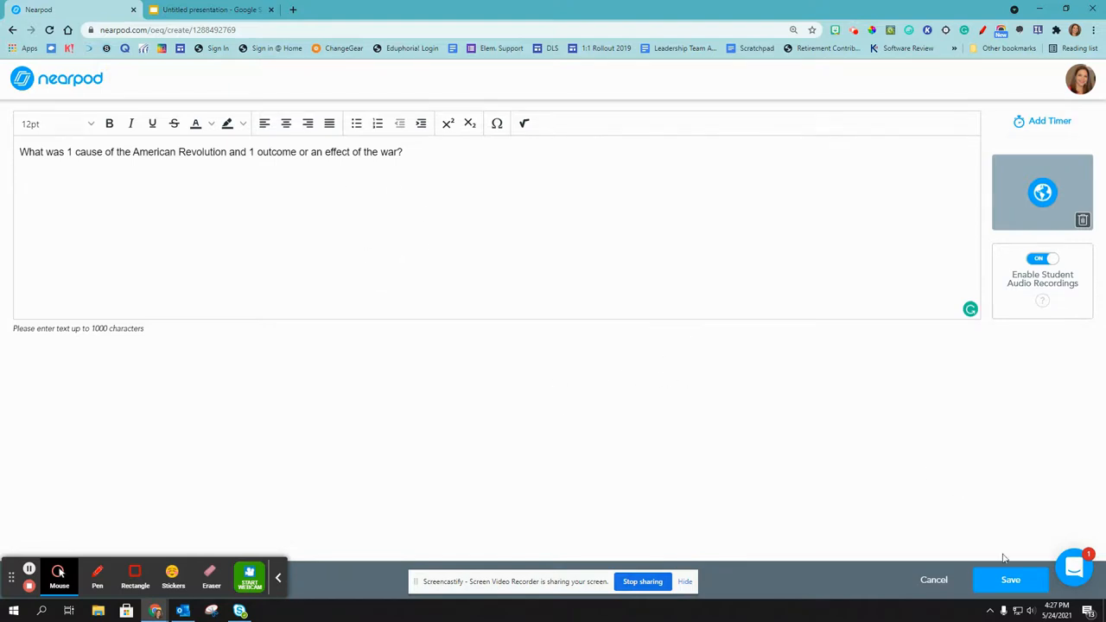
click(1011, 580)
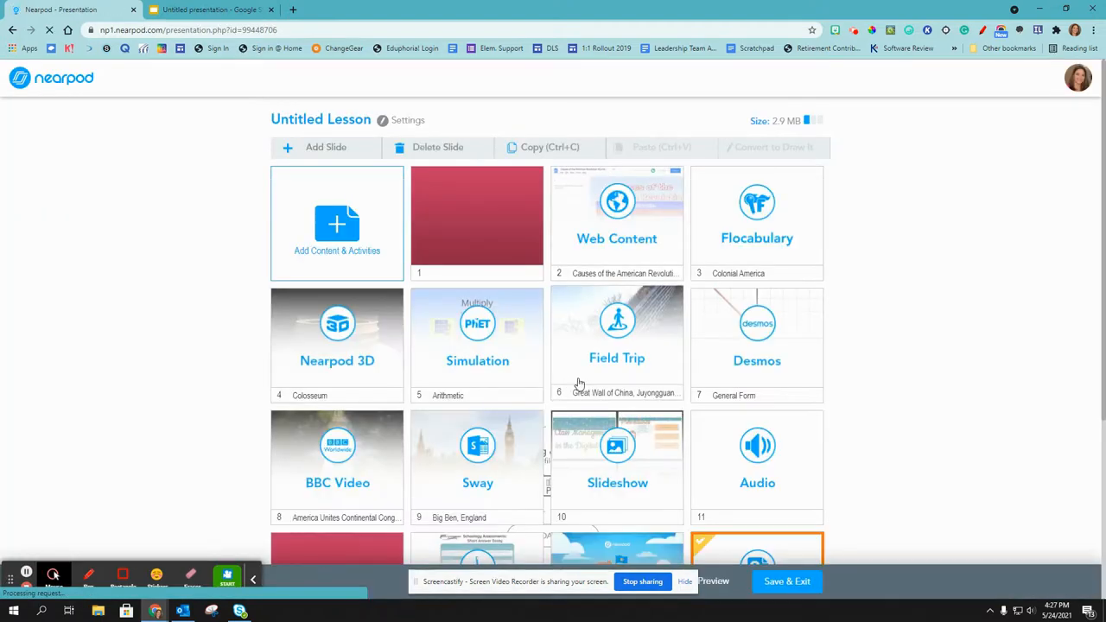
Step: Switch to the Google Slides presentation with the Nearpod add-on
click(208, 9)
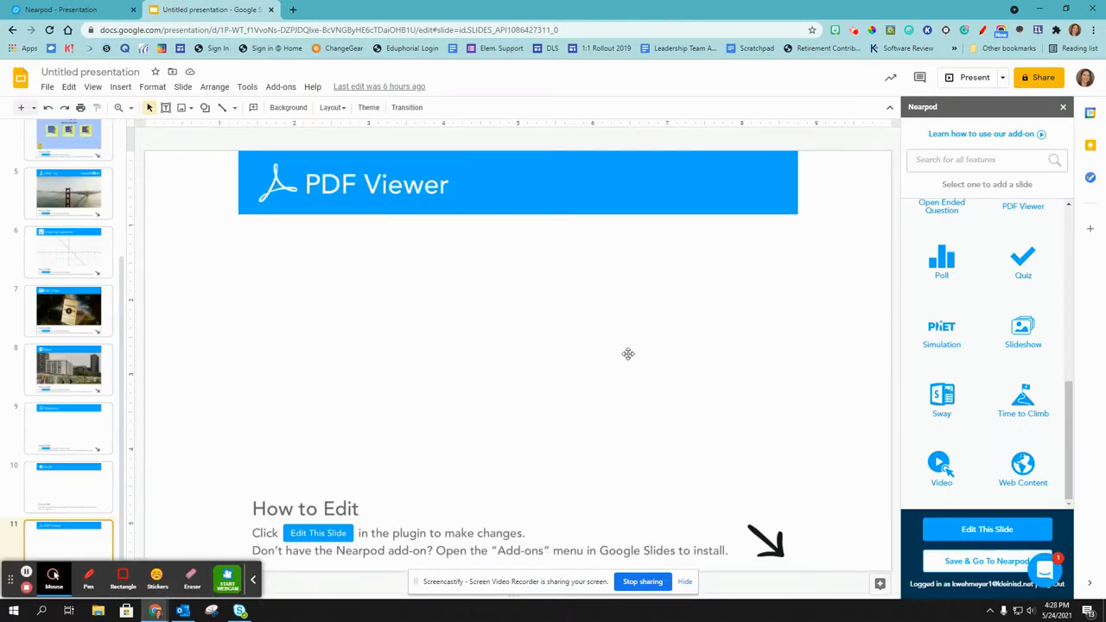
mouse_move(988, 266)
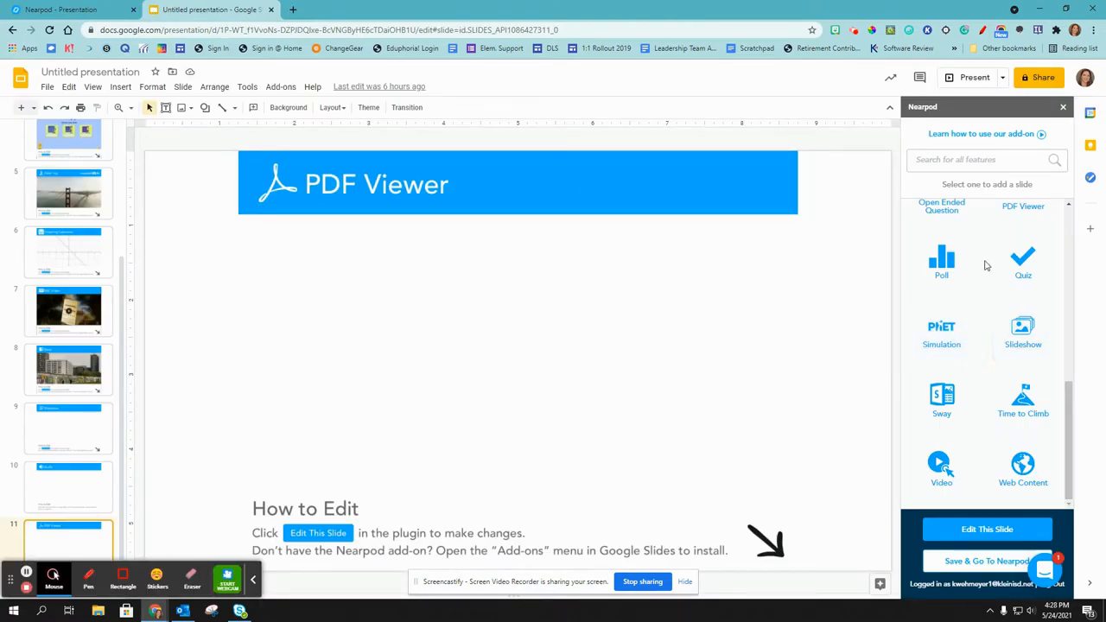
mouse_move(1023, 399)
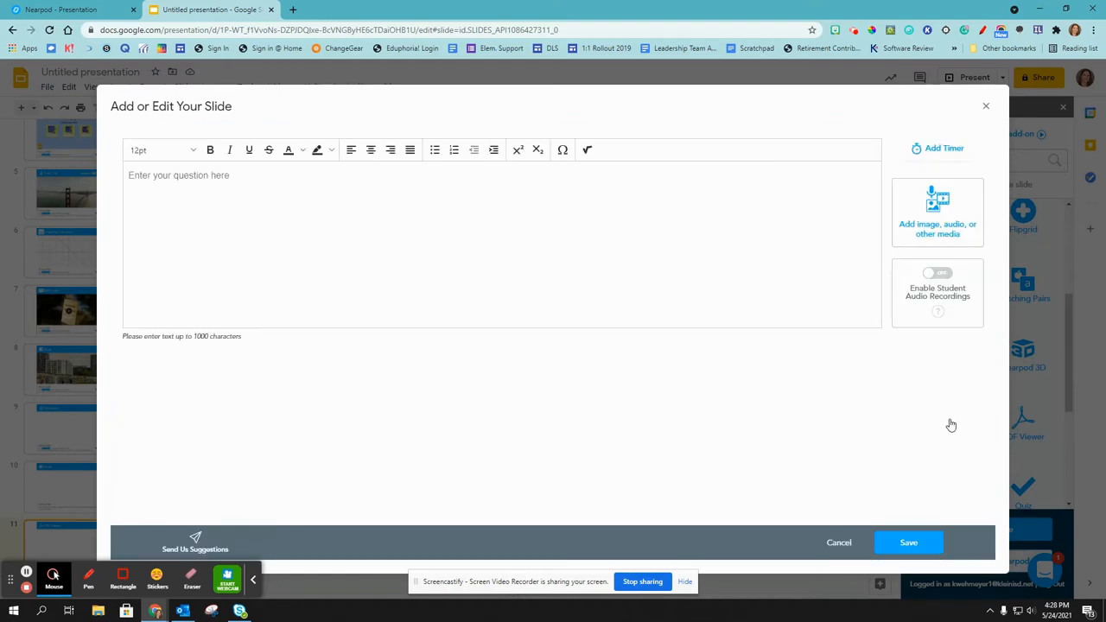
mouse_move(388, 211)
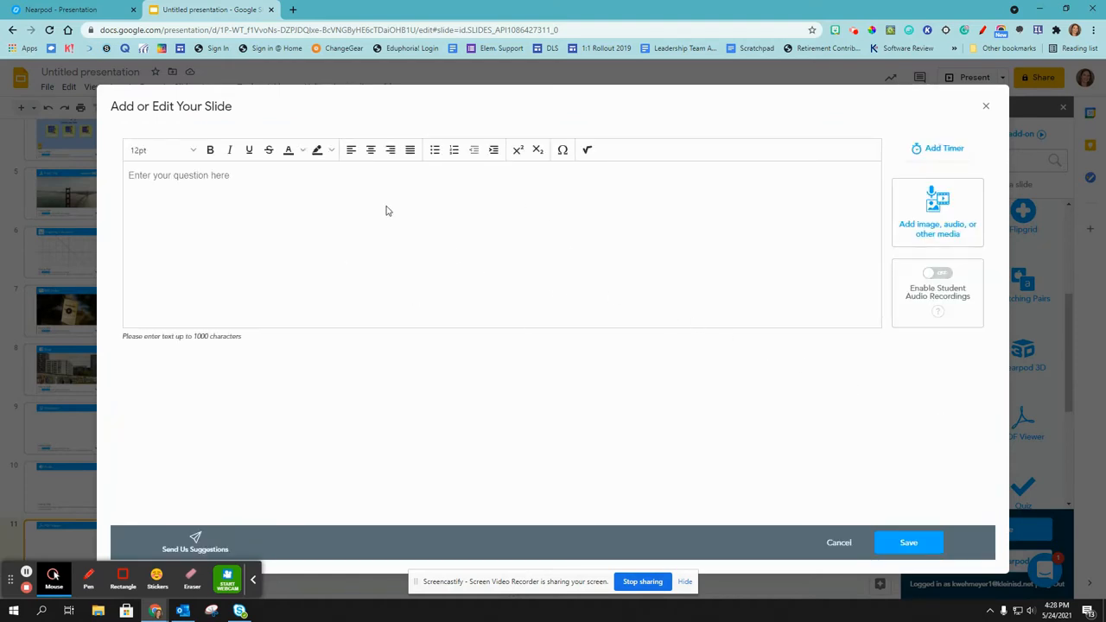